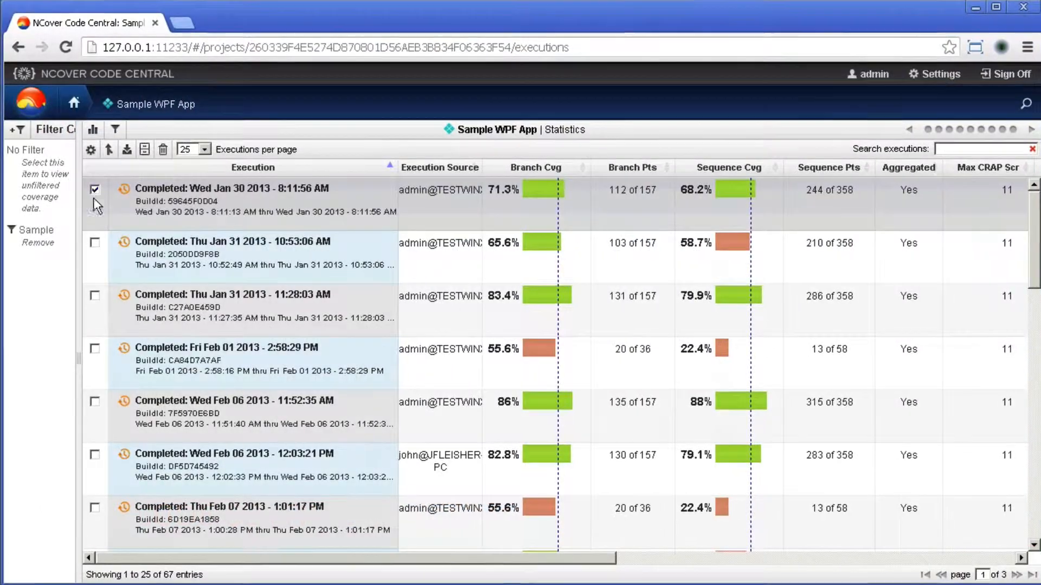
Merge the Jan 30 and both Jan 31 executions into one row, then return to the projects overview
{"action": "left_click", "coordinate": [95, 242]}
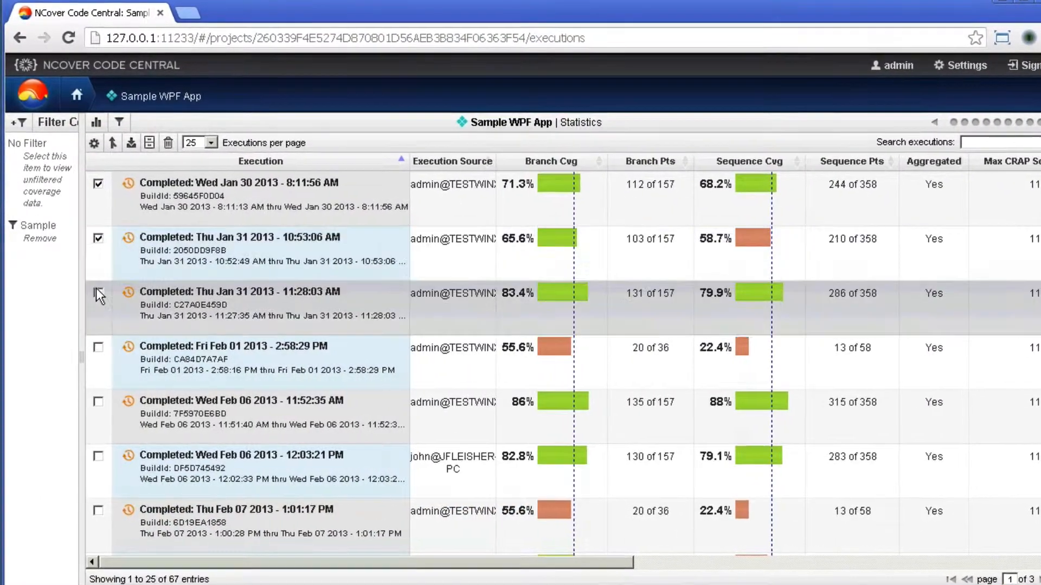
{"action": "left_click", "coordinate": [98, 294]}
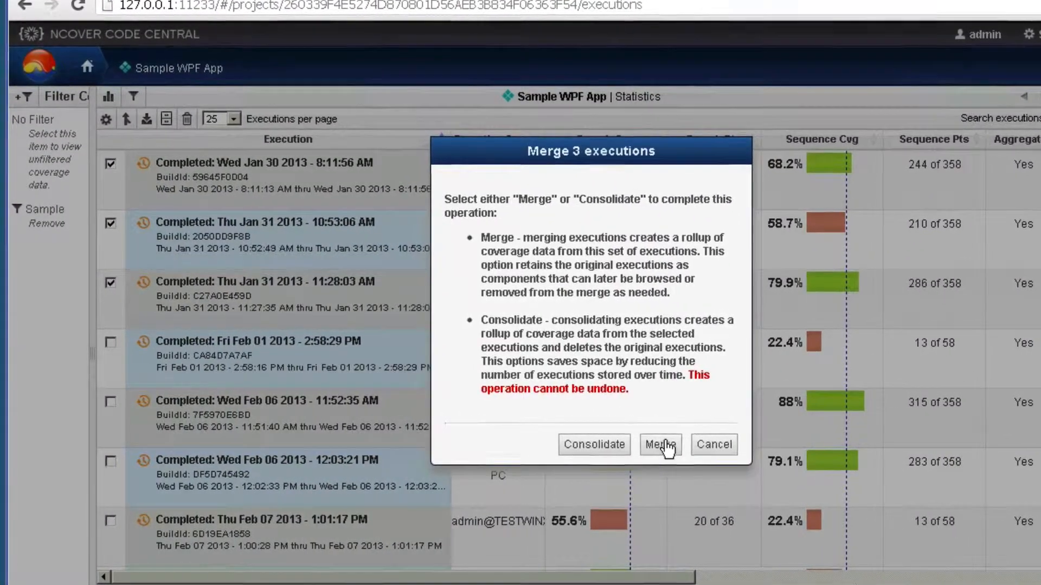
{"action": "left_click", "coordinate": [658, 445]}
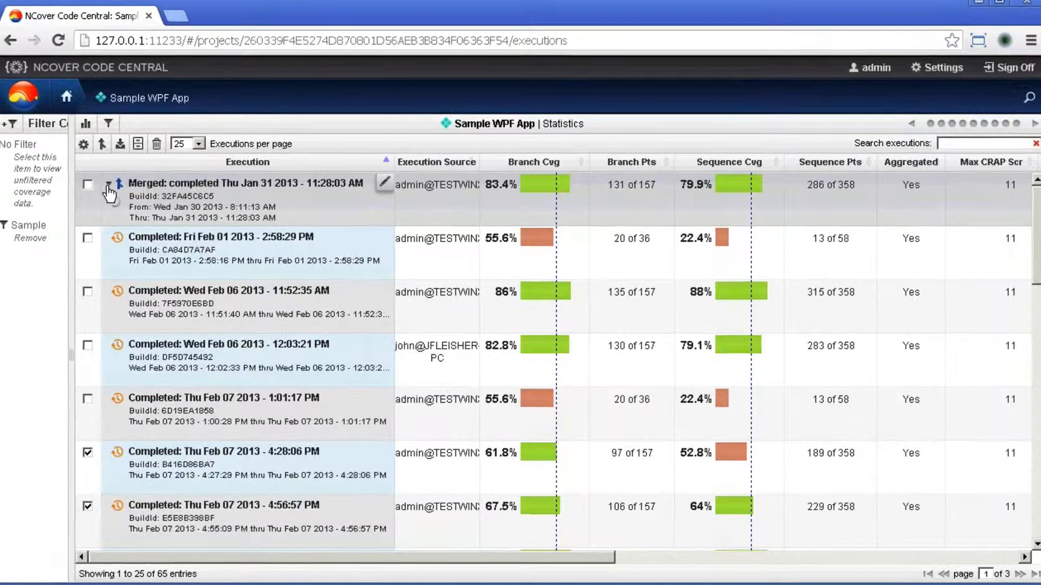
{"action": "left_click", "coordinate": [106, 191]}
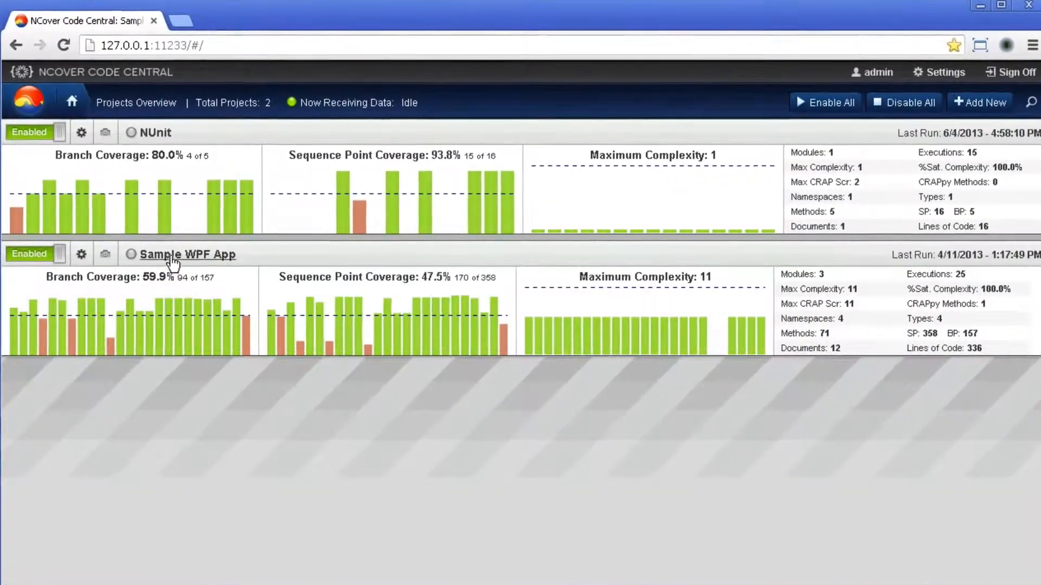
Reopen Sample WPF App and select the Jan 30 and Jan 31 10:53 AM executions
{"action": "left_click", "coordinate": [187, 254]}
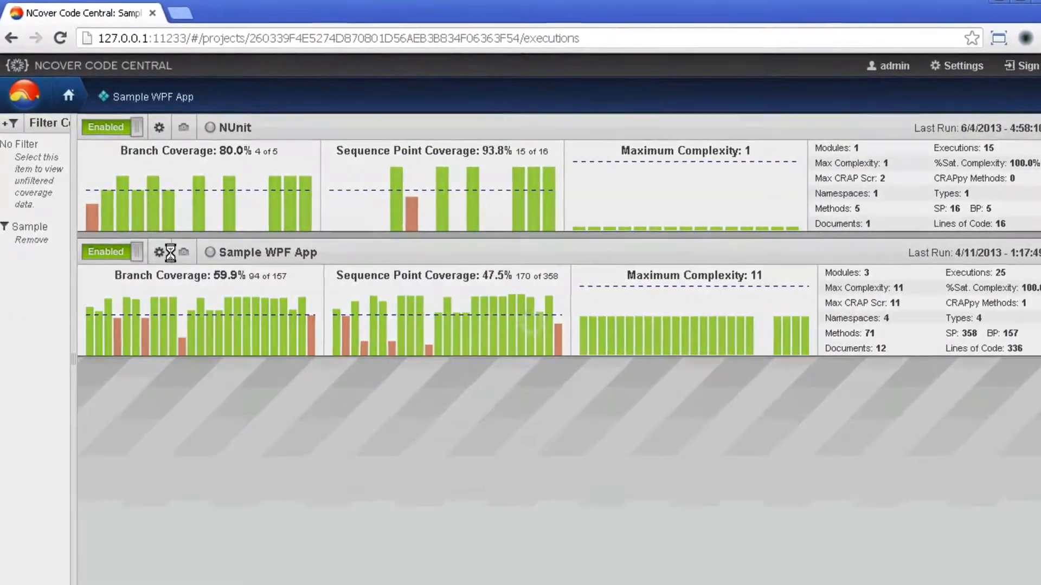
{"action": "left_click", "coordinate": [170, 251]}
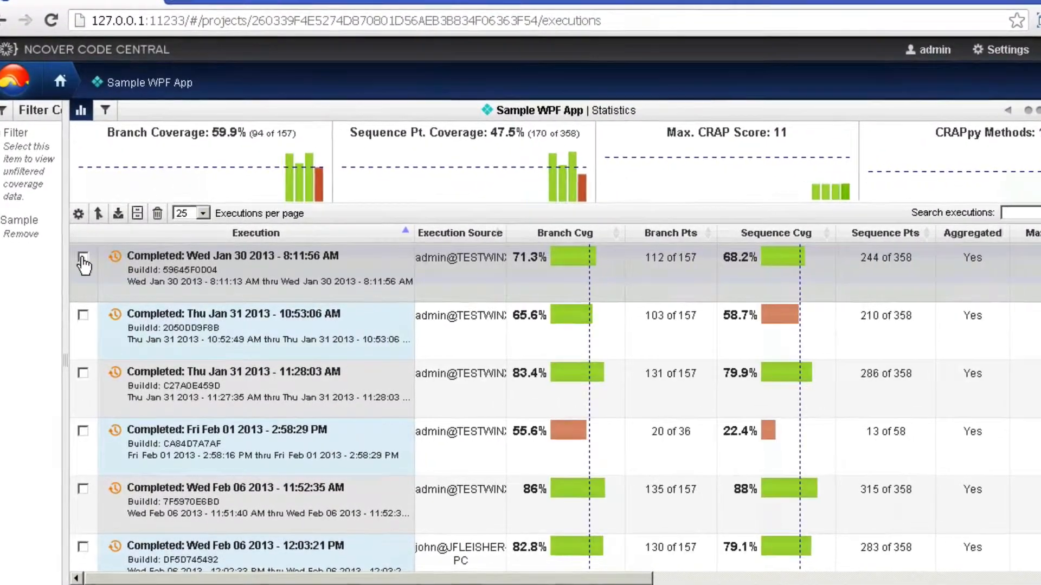
{"action": "left_click", "coordinate": [83, 254]}
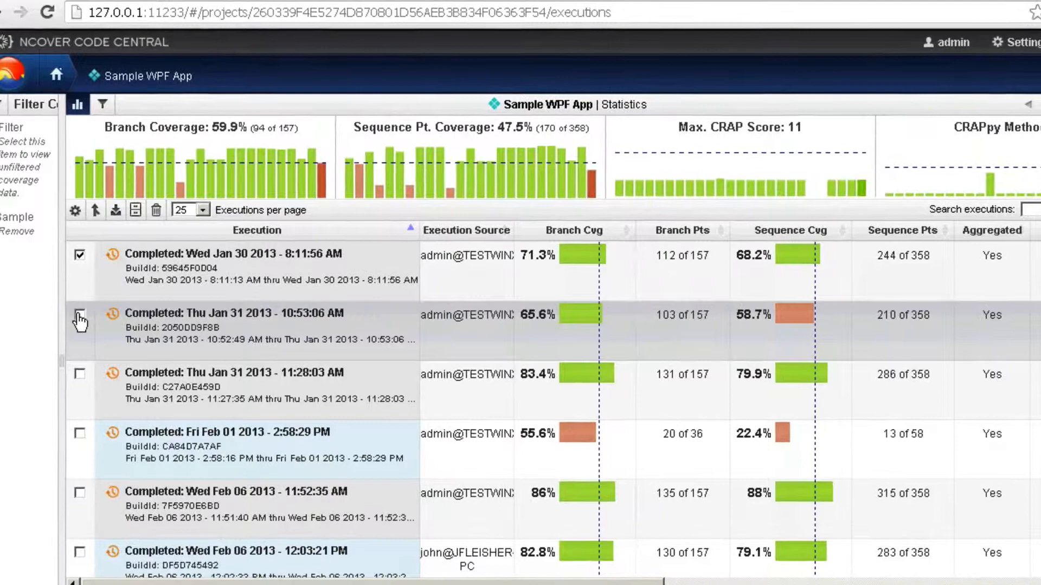
{"action": "left_click", "coordinate": [79, 318]}
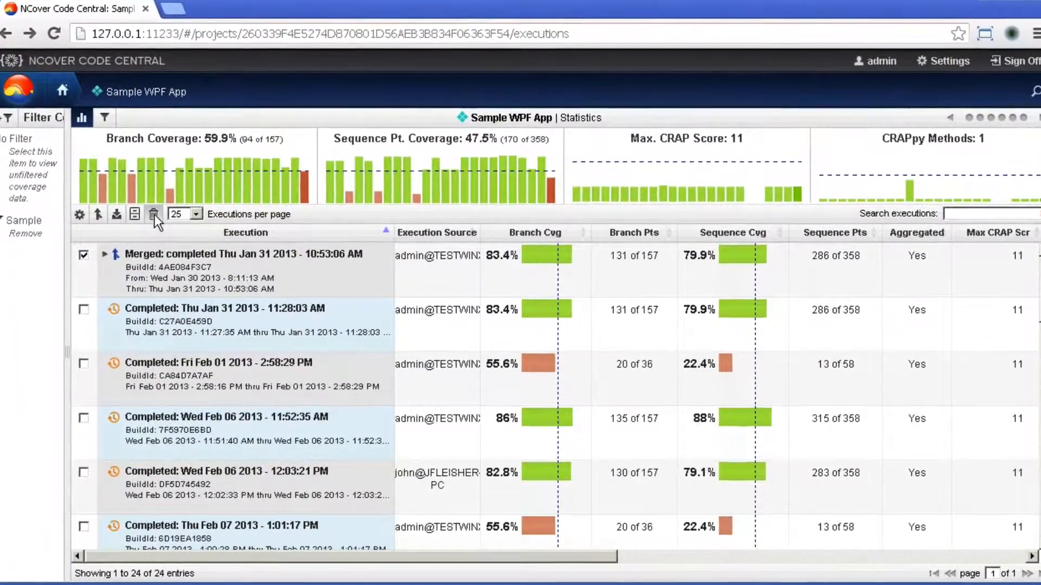
Delete the selected merged Jan 31 execution, confirming in the Confirm Delete dialog
{"action": "left_click", "coordinate": [153, 214]}
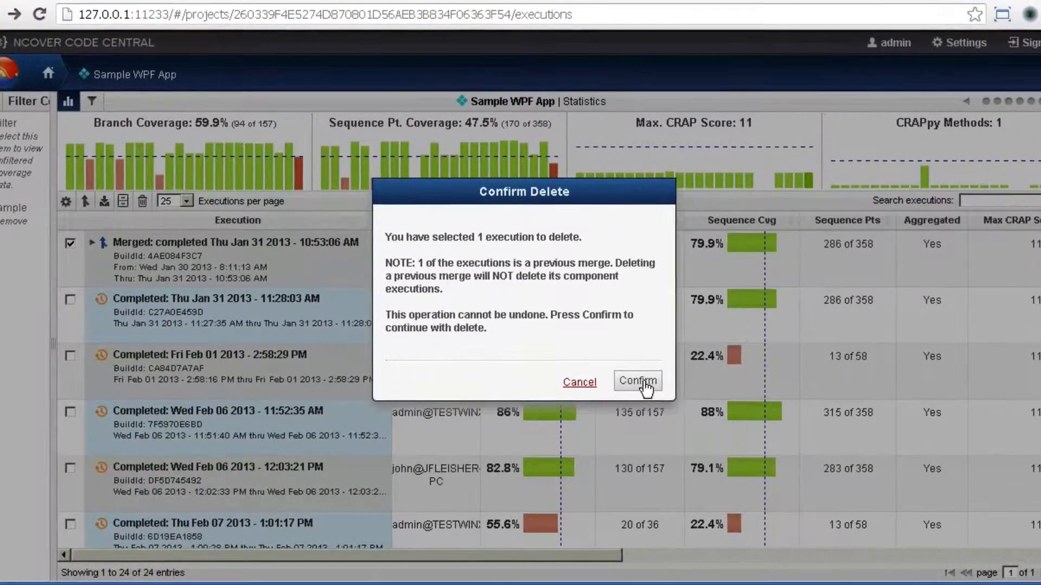
{"action": "left_click", "coordinate": [637, 380]}
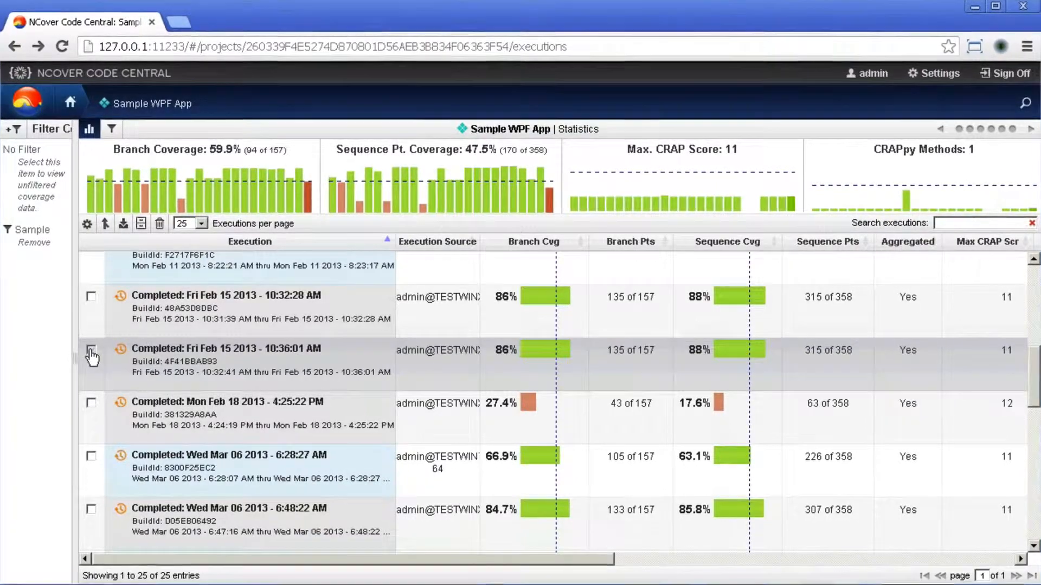
Select the Fri Feb 15 10:36:01 AM execution and merge the two Feb 15 executions
{"action": "left_click", "coordinate": [91, 350]}
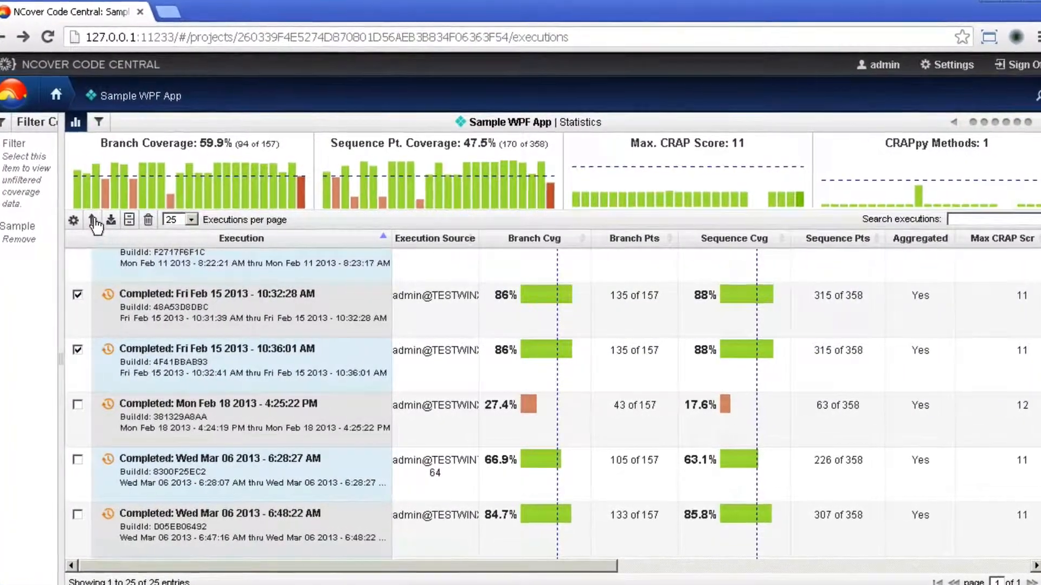
{"action": "left_click", "coordinate": [93, 220]}
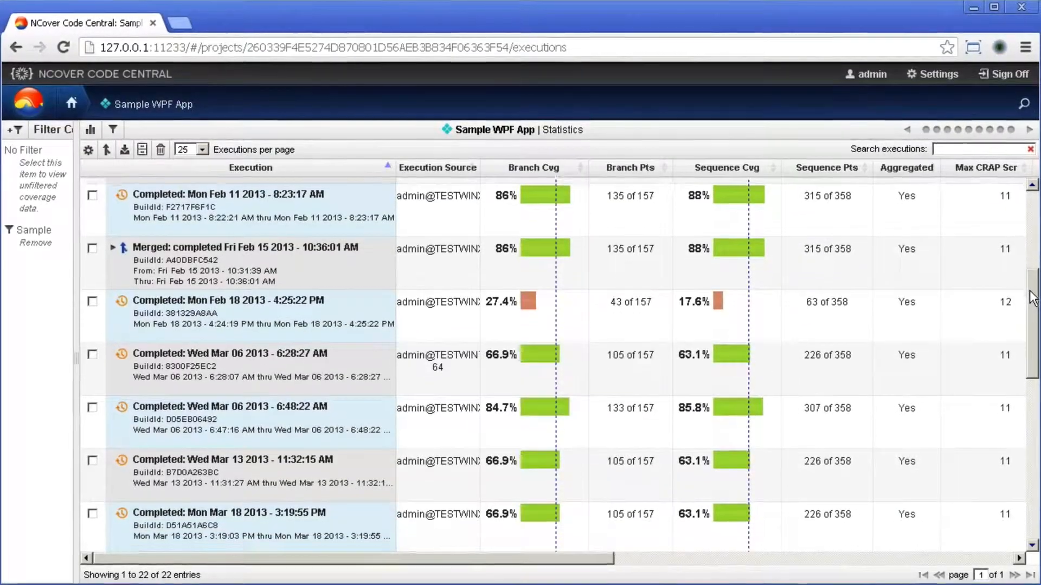
{"action": "scroll", "scroll_direction": "down", "scroll_amount": 3}
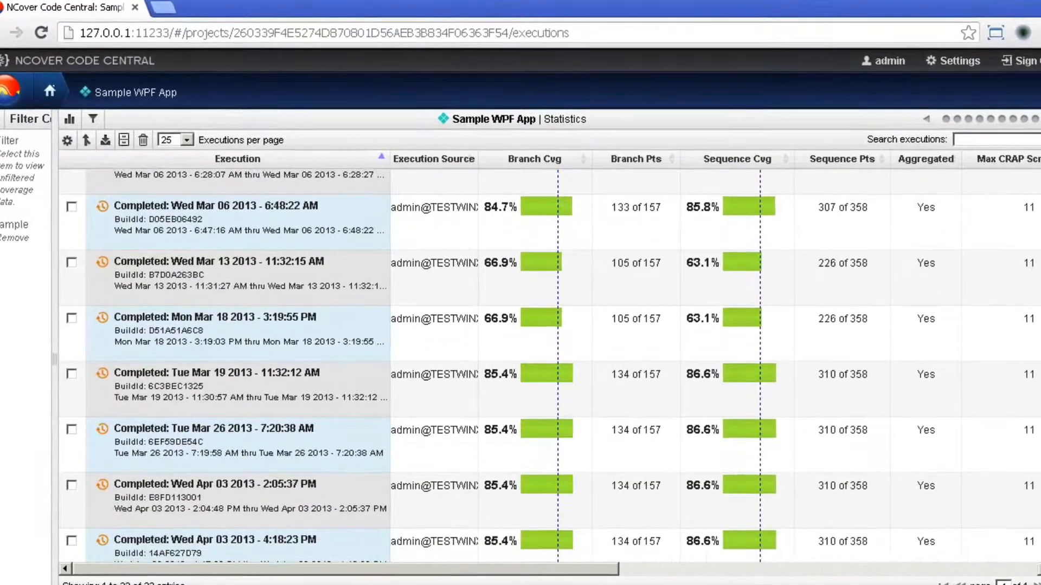
{"action": "scroll", "scroll_direction": "down", "scroll_amount": 3}
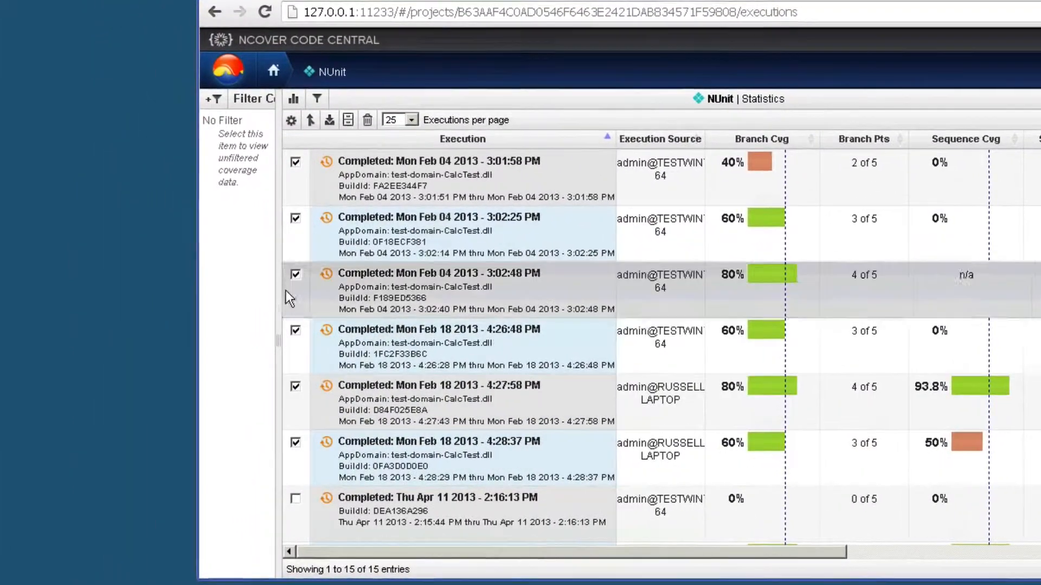
Bring up the merge-or-consolidate options for the six selected February NUnit executions
{"action": "left_click", "coordinate": [310, 120]}
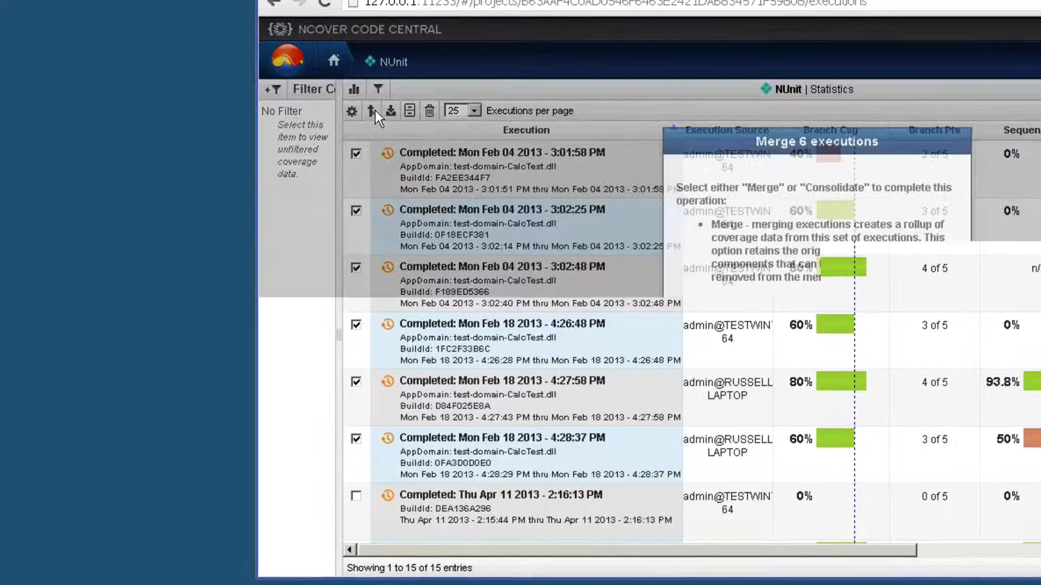